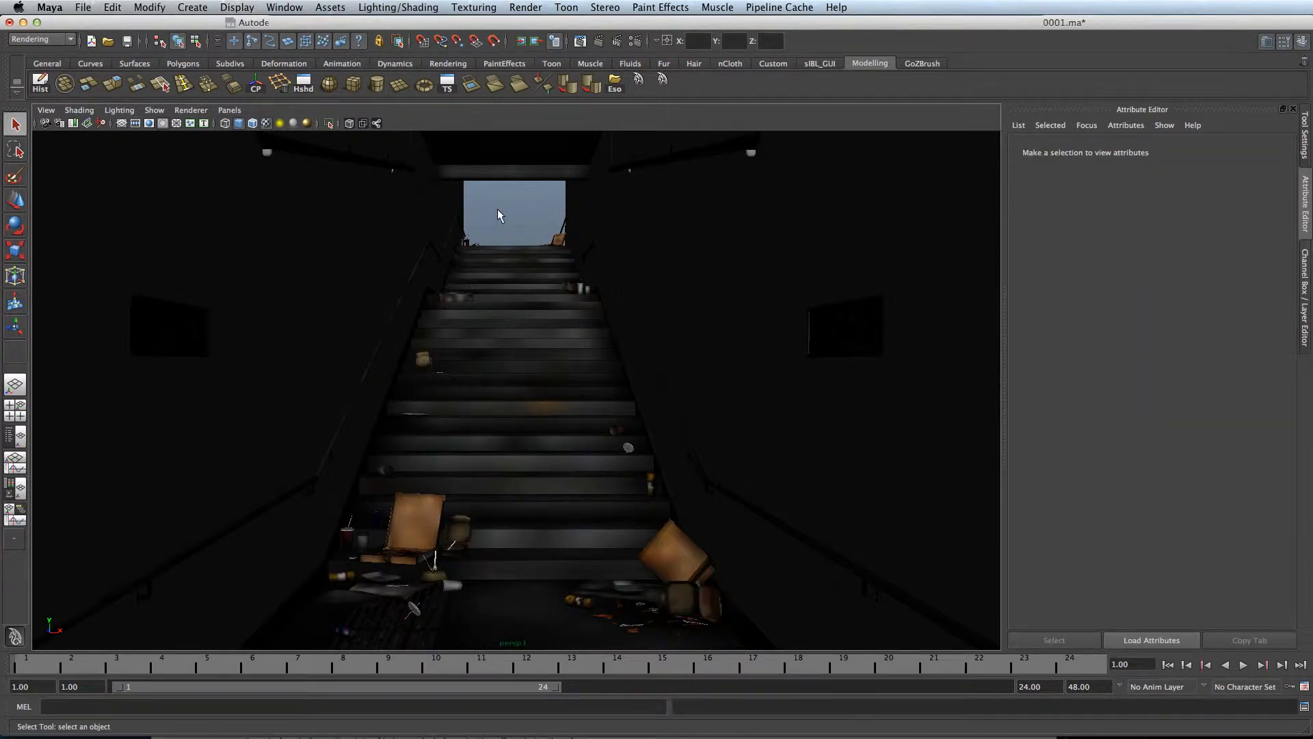
pyautogui.moveTo(492, 210)
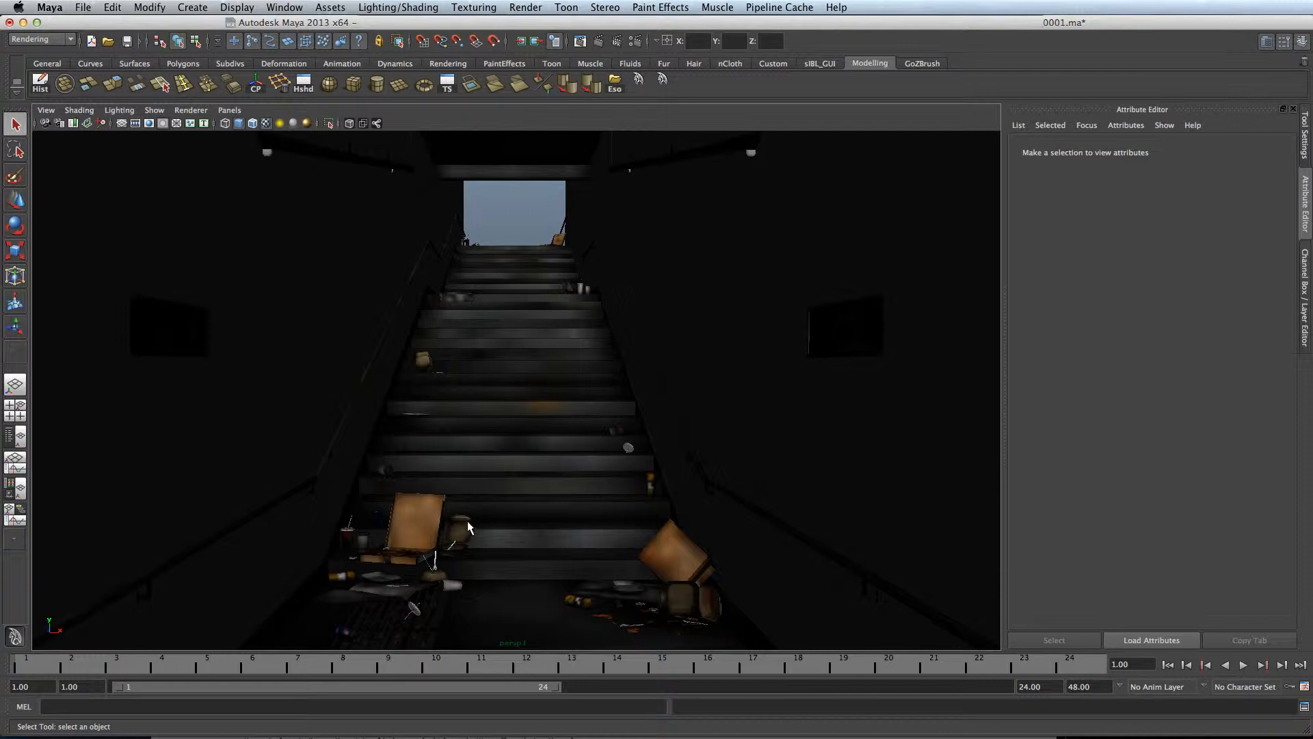
# Select the litter and settle the Litter_Poly material's reflectivity at about 0.650, down from 0.910.
pyautogui.click(468, 528)
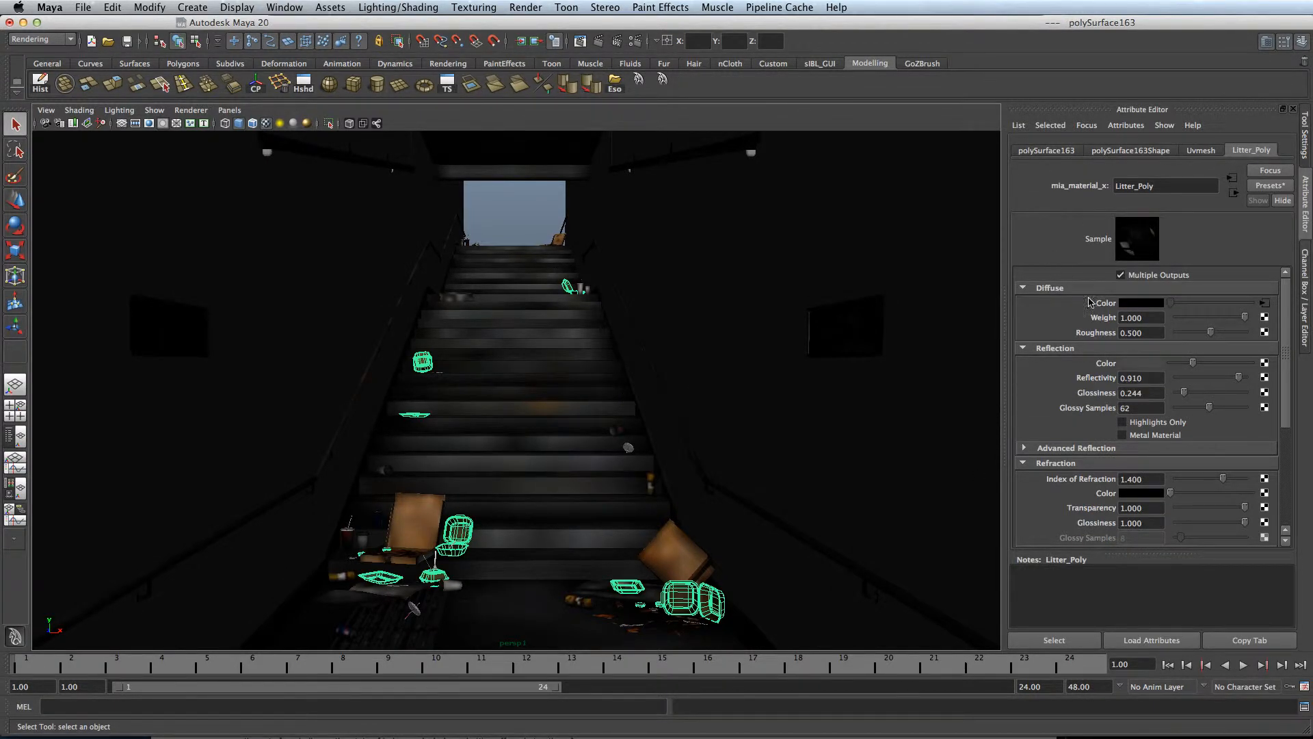
pyautogui.moveTo(1235, 378); pyautogui.dragTo(1213, 378)
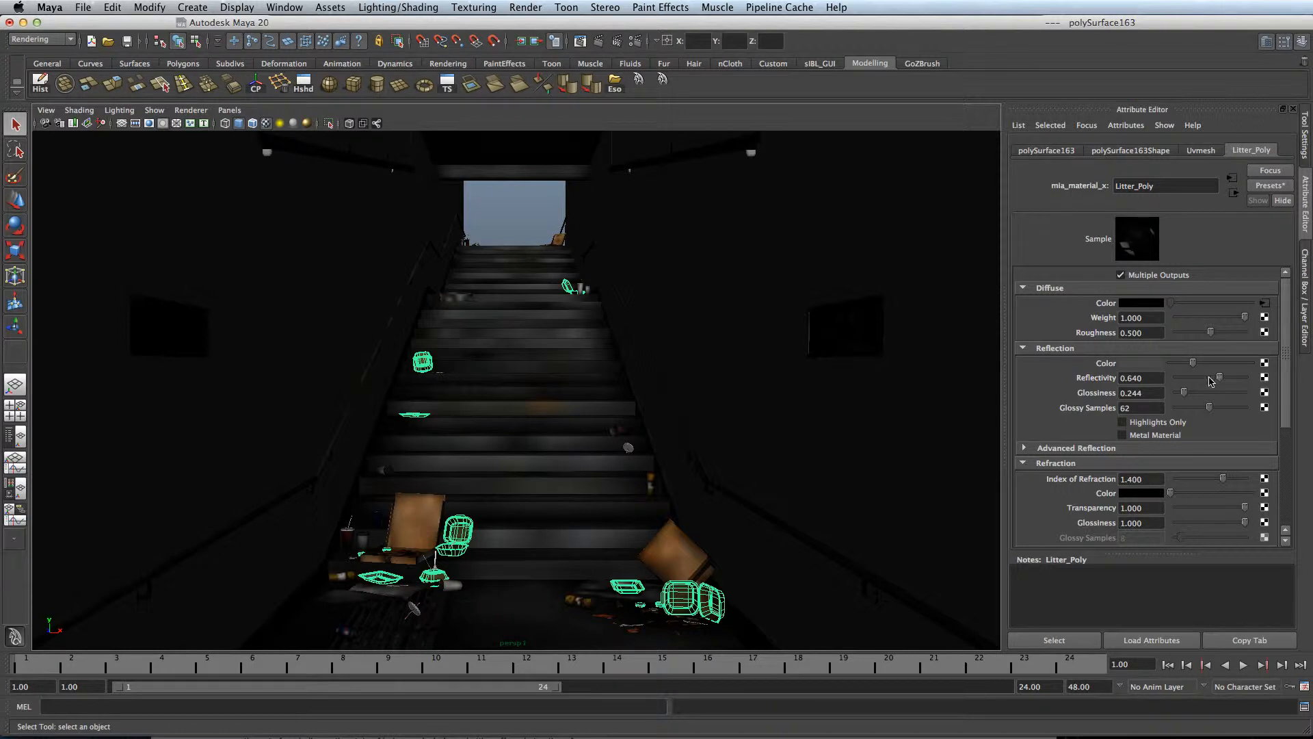
pyautogui.moveTo(1219, 378); pyautogui.dragTo(1204, 377)
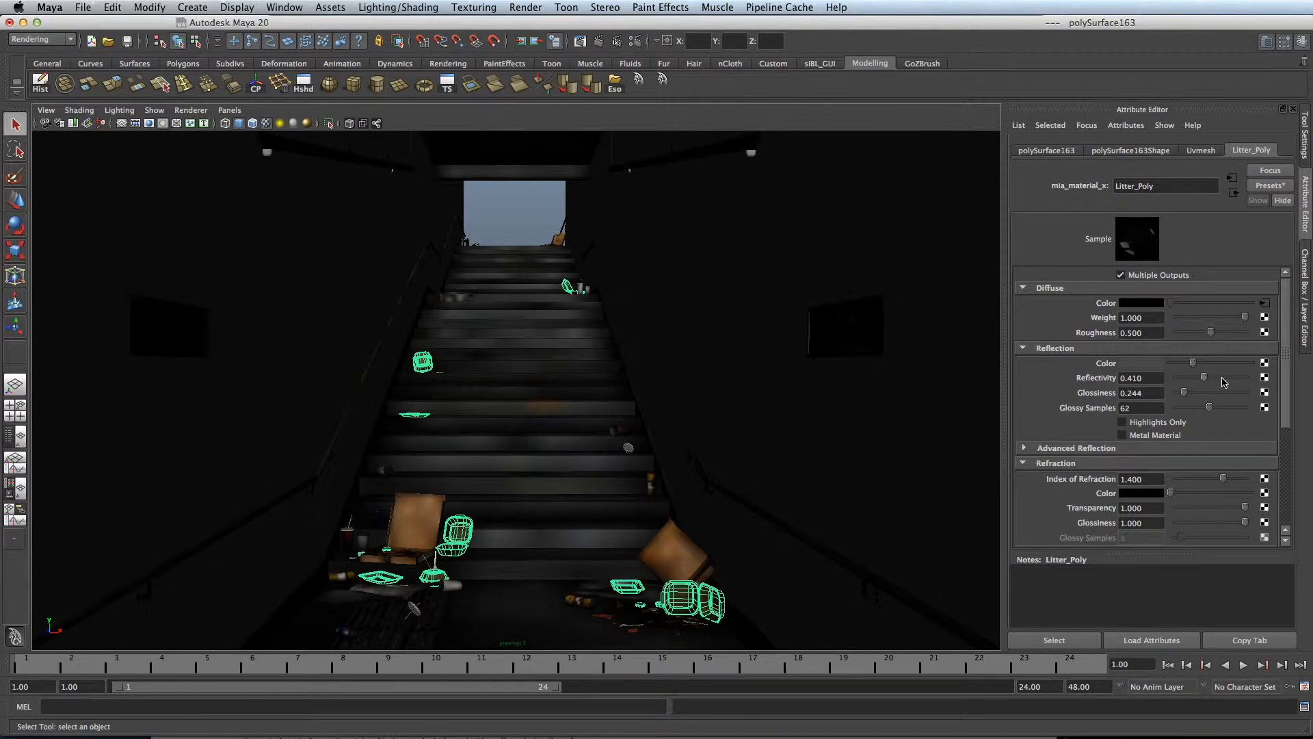
pyautogui.moveTo(1204, 378); pyautogui.dragTo(1222, 377)
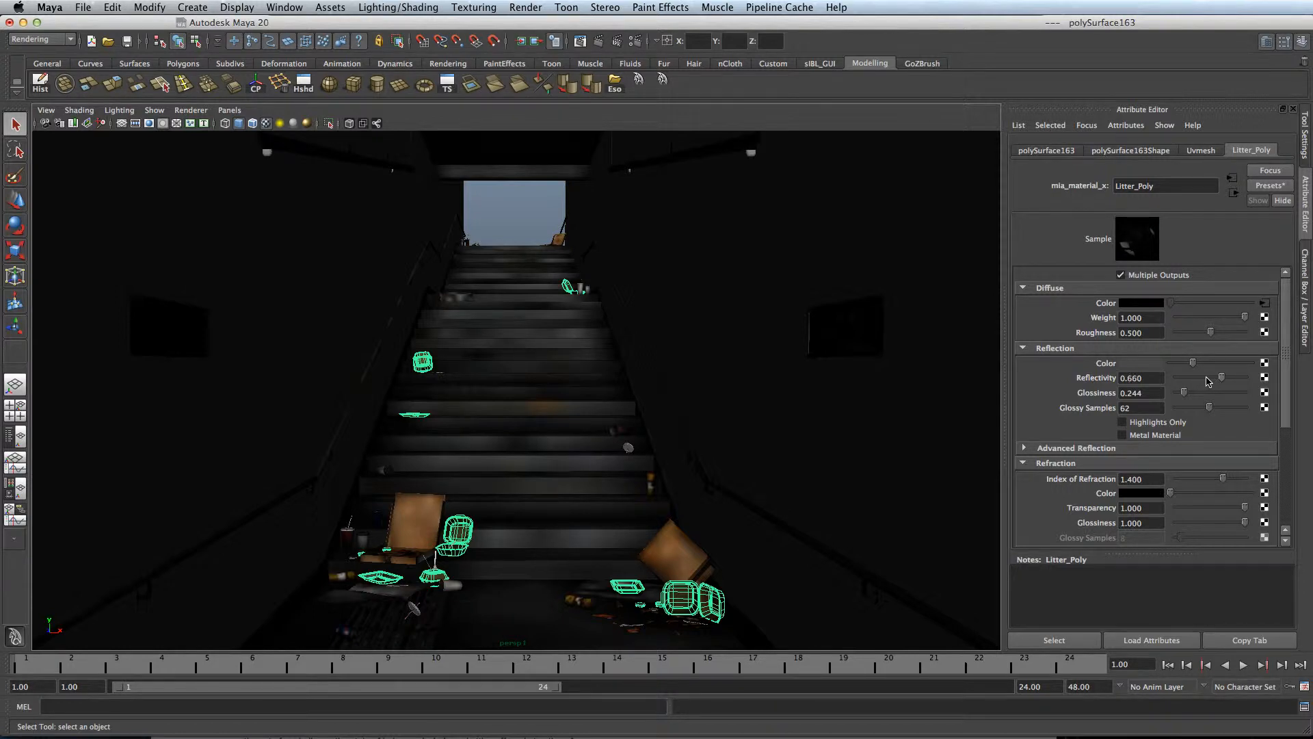
pyautogui.moveTo(1219, 378); pyautogui.dragTo(1233, 377)
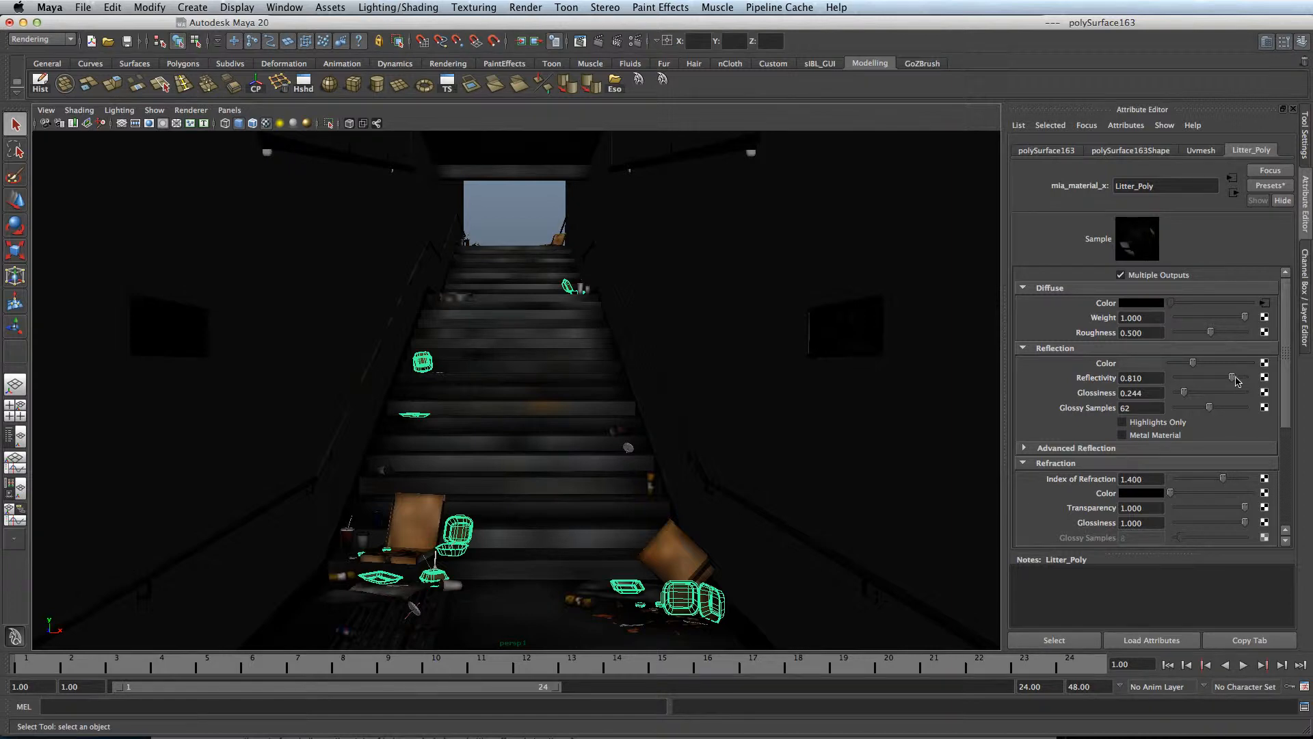
pyautogui.moveTo(1231, 378); pyautogui.dragTo(1214, 377)
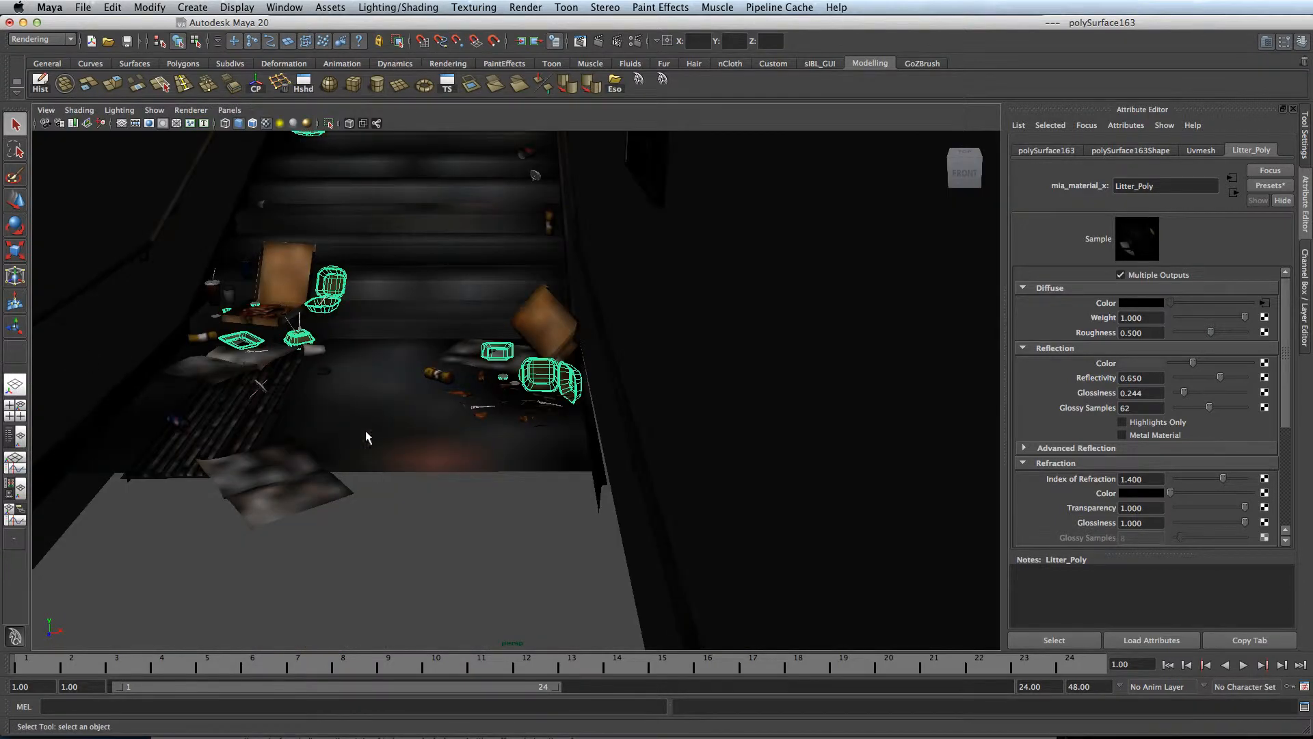
# Return the viewport to the persp1 camera via Panels > Perspective.
pyautogui.click(230, 109)
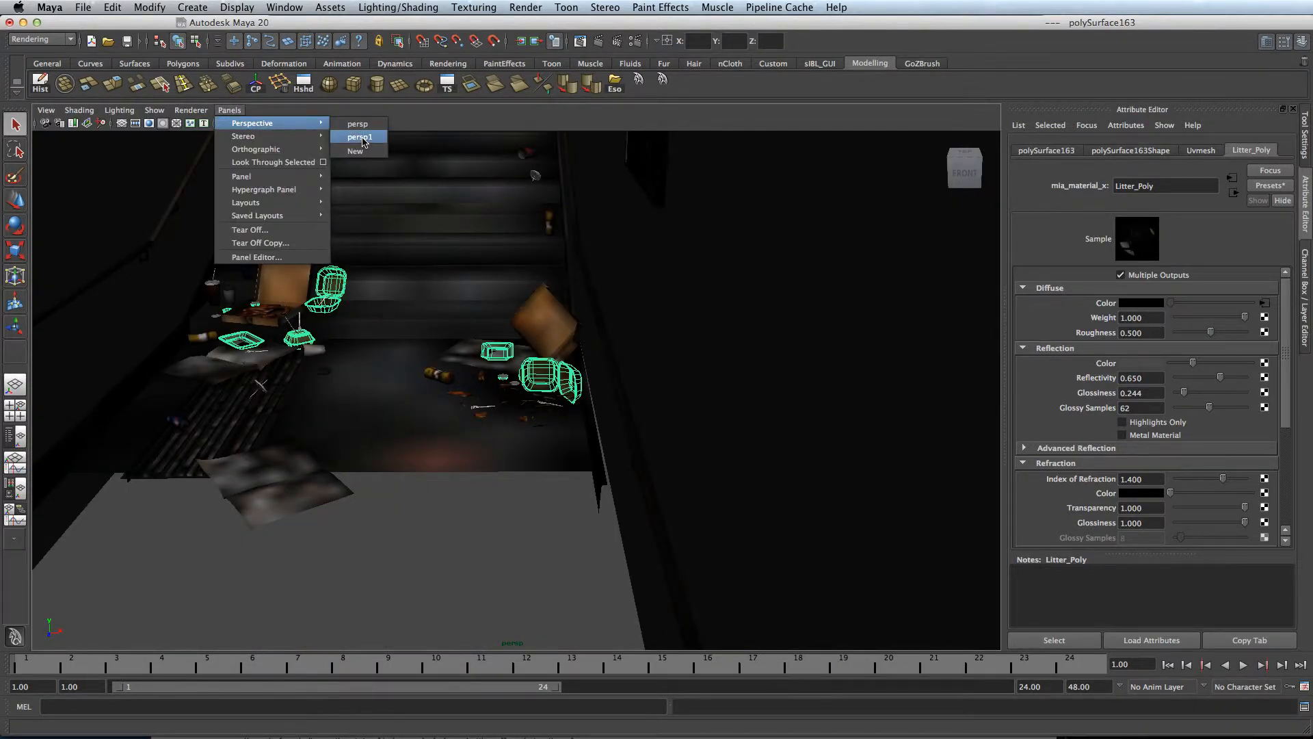
pyautogui.click(359, 136)
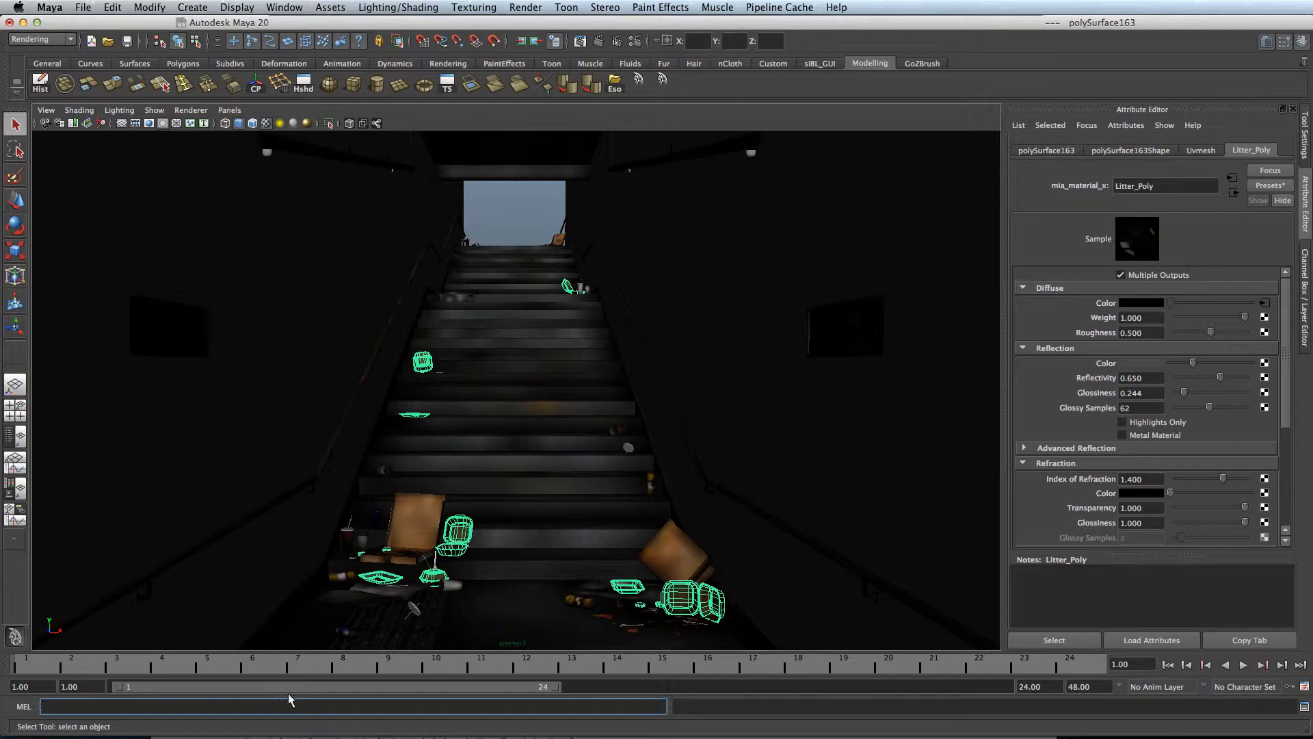
# Run renderThumbnailUpdate in the MEL line, then drag reflectivity up to 0.920 and down to 0.510.
pyautogui.write('renderThumbn')
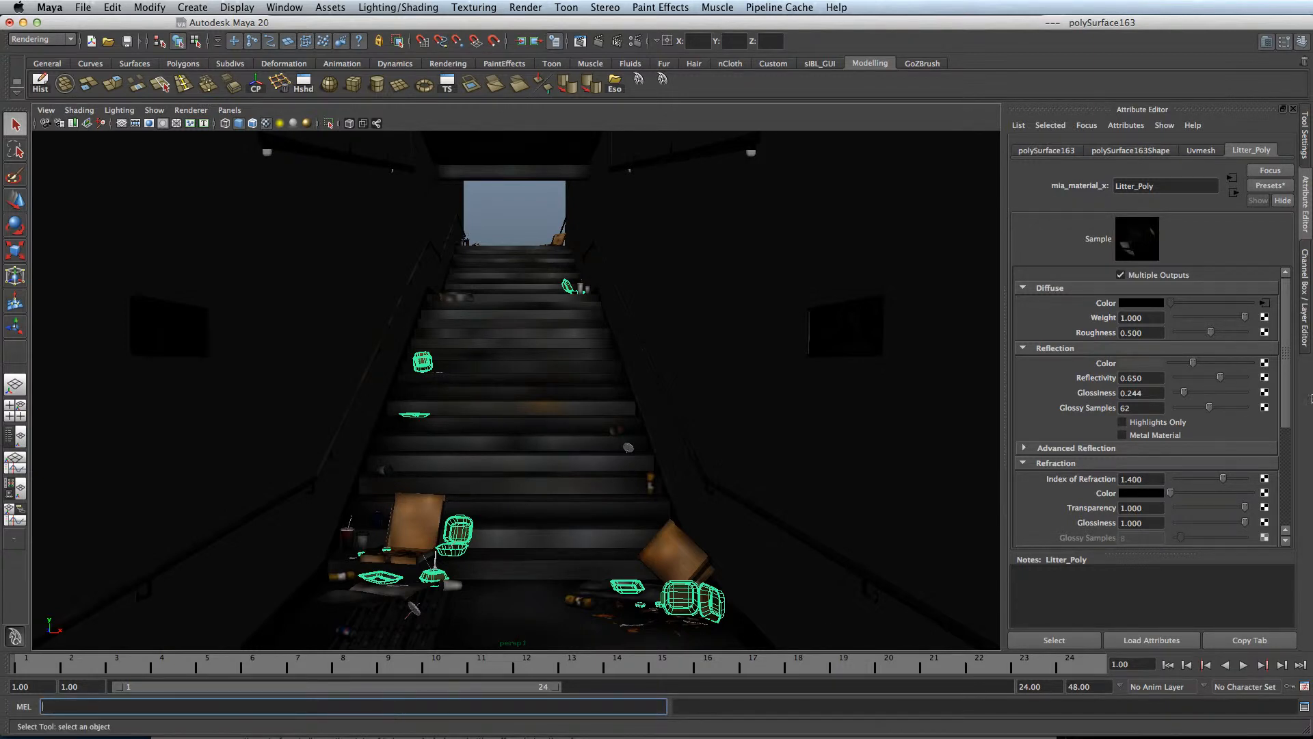
pyautogui.moveTo(1219, 378); pyautogui.dragTo(1238, 378)
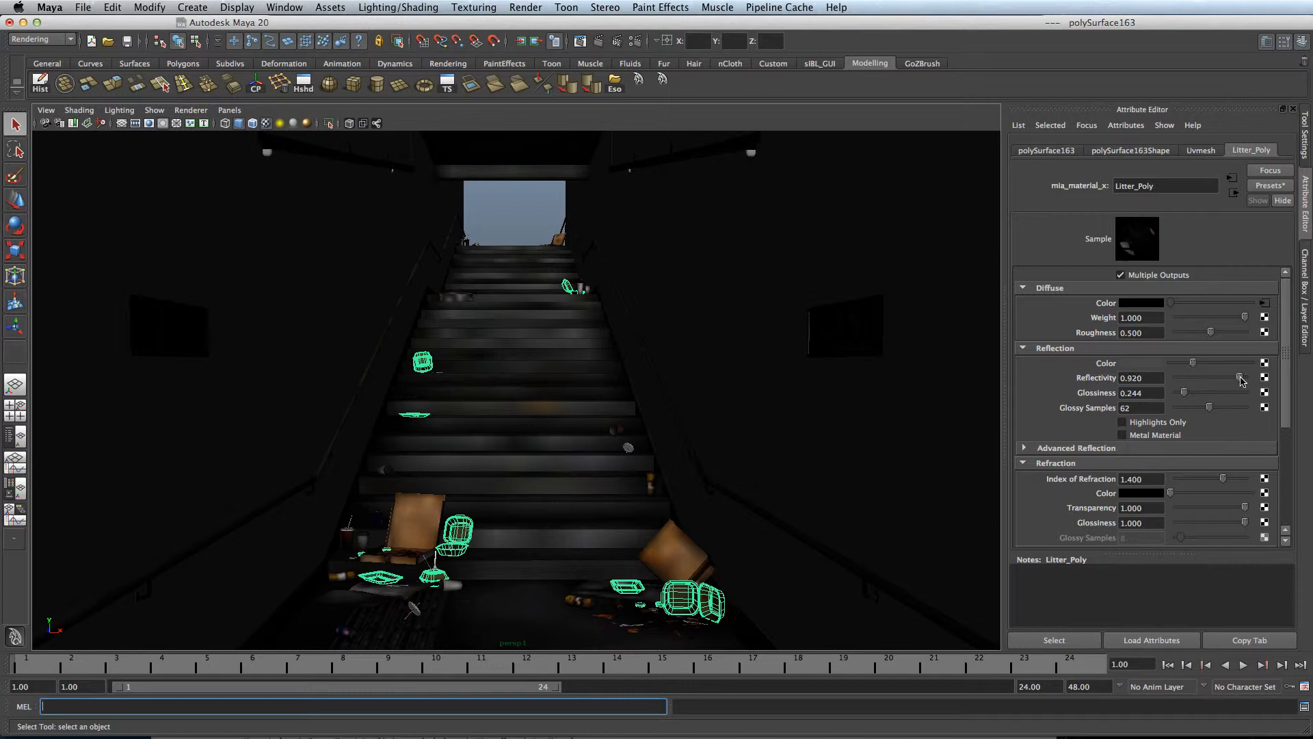
pyautogui.moveTo(1219, 378); pyautogui.dragTo(1185, 378)
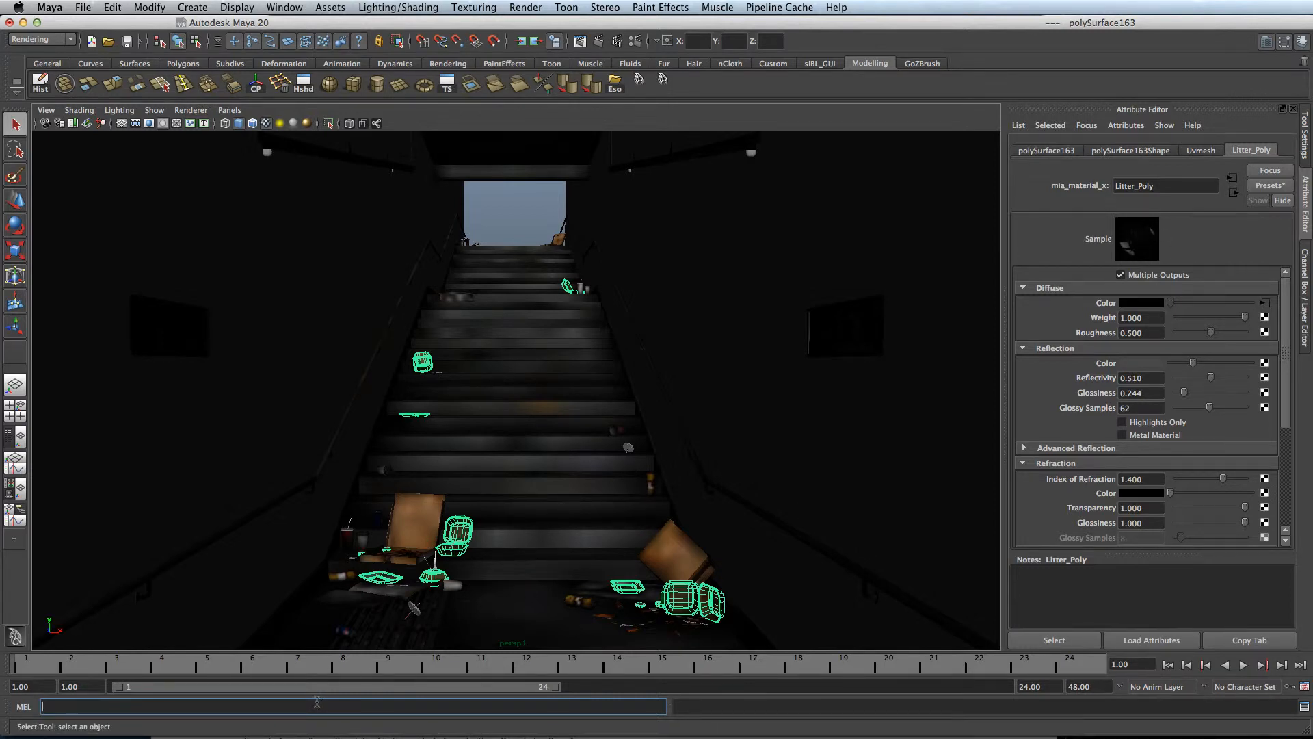
# Run renderThumbnailUpdate again, then drag reflectivity up to 0.760 and down to 0.400.
pyautogui.write('renderThumbn')
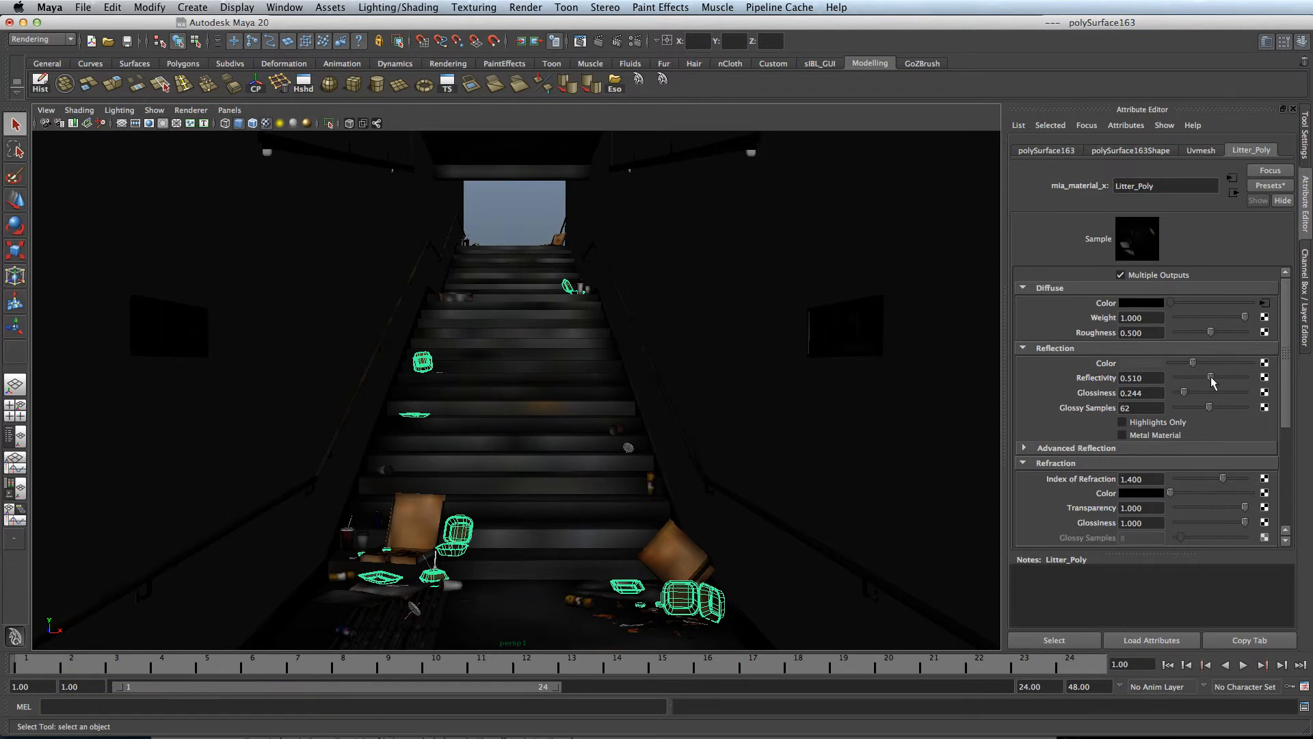
pyautogui.moveTo(1211, 378); pyautogui.dragTo(1227, 378)
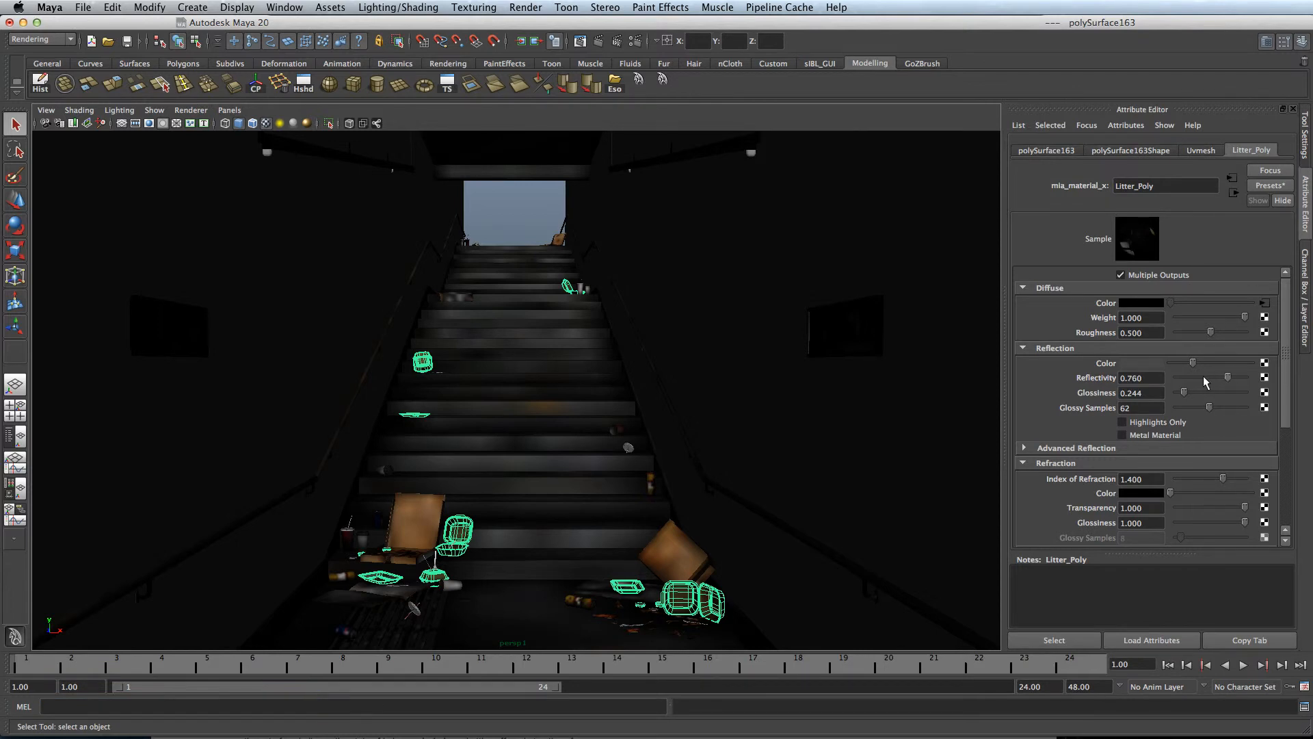
pyautogui.moveTo(1227, 378); pyautogui.dragTo(1189, 378)
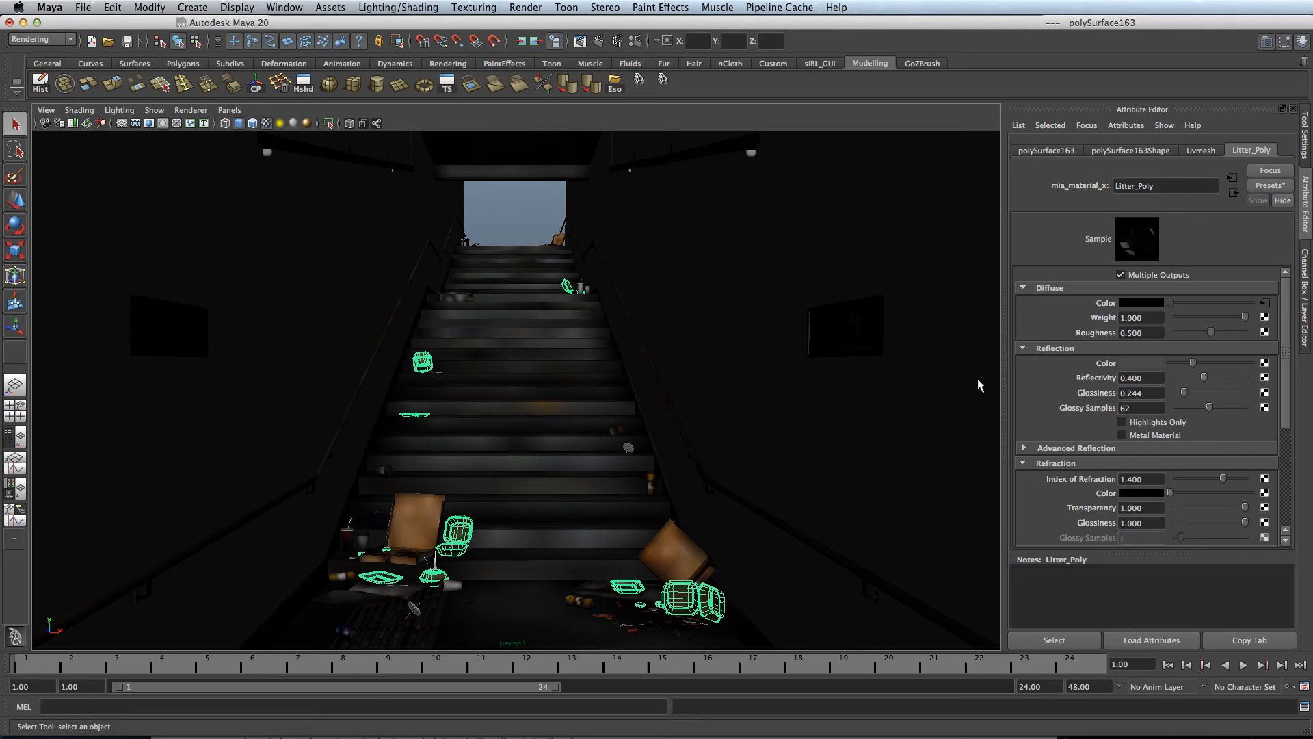